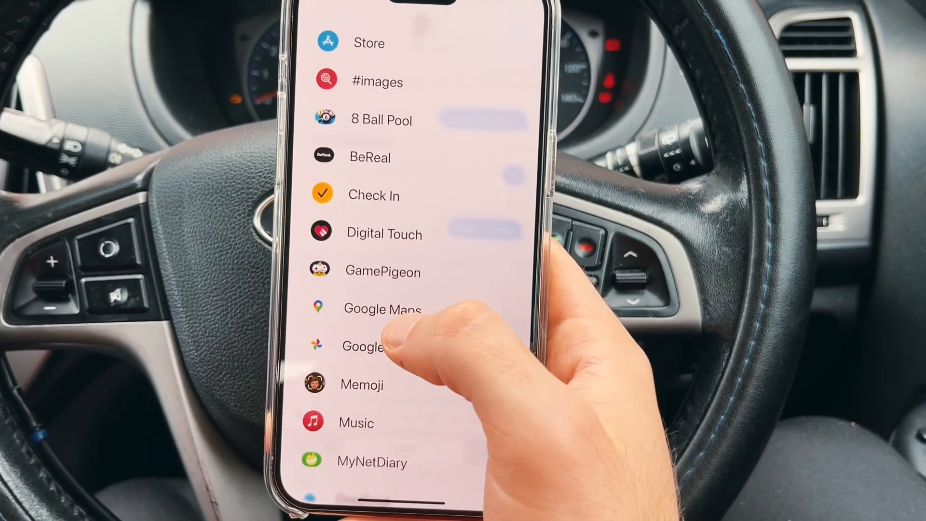
Step: Choose Check In from the iMessage apps list in the conversation
click(373, 195)
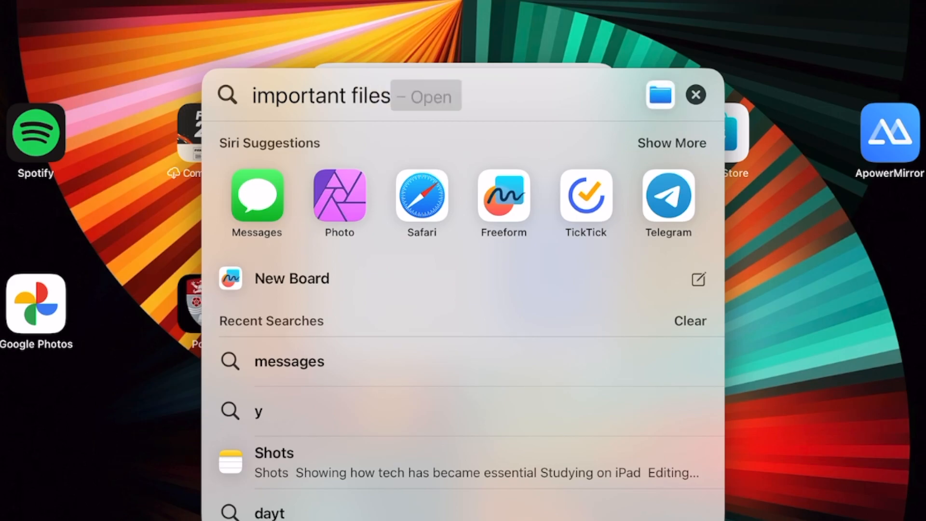
Step: Search Spotlight for "costa" and browse results across Maps, Mail, Notes and Photos
click(696, 95)
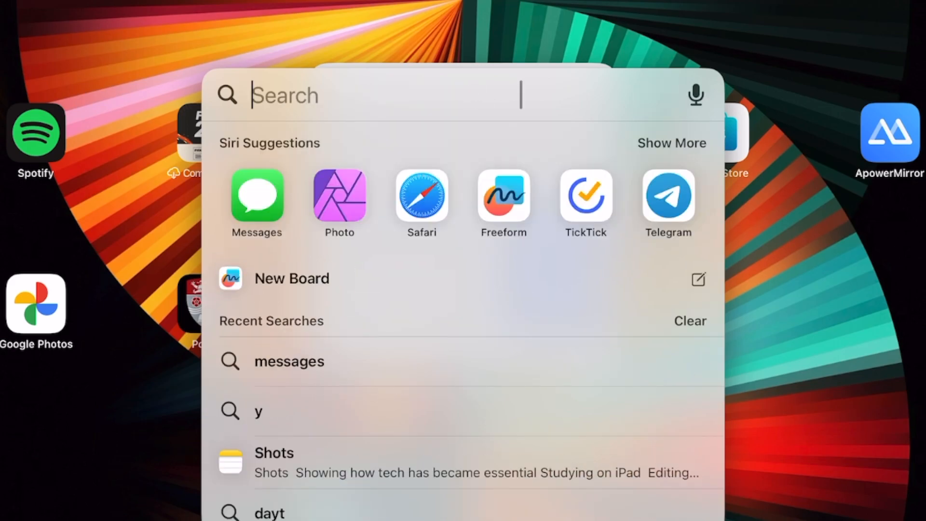
text(costa)
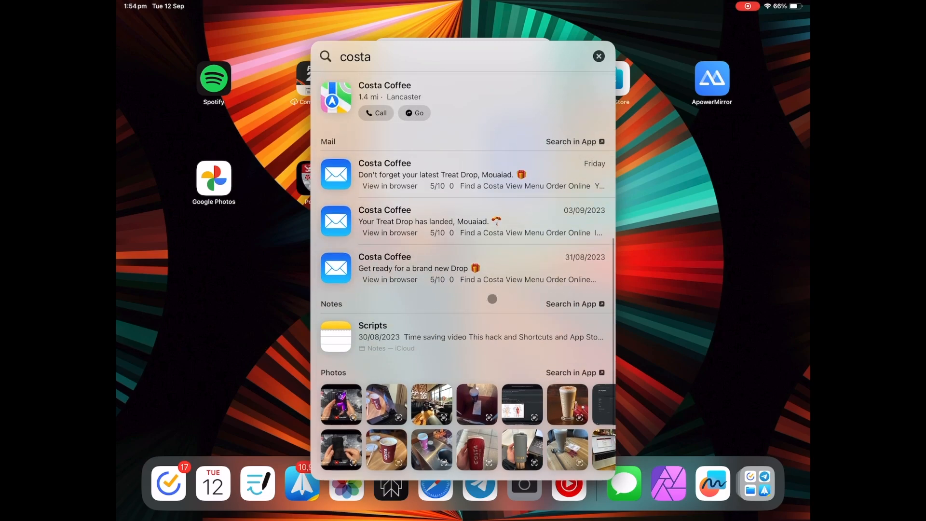
scroll(down, 3)
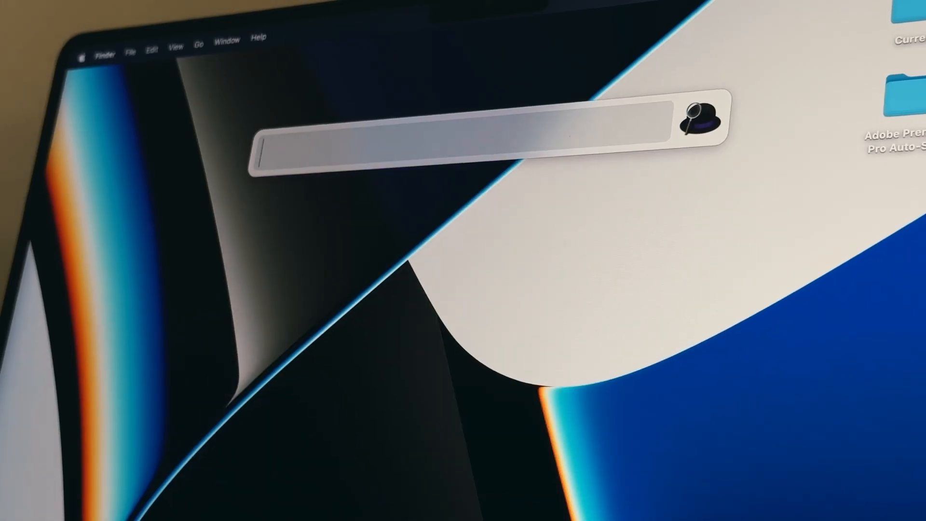
Step: Enter "I use here too" in the Alfred launcher, then scroll the X feed in Safari
text(I use here too)
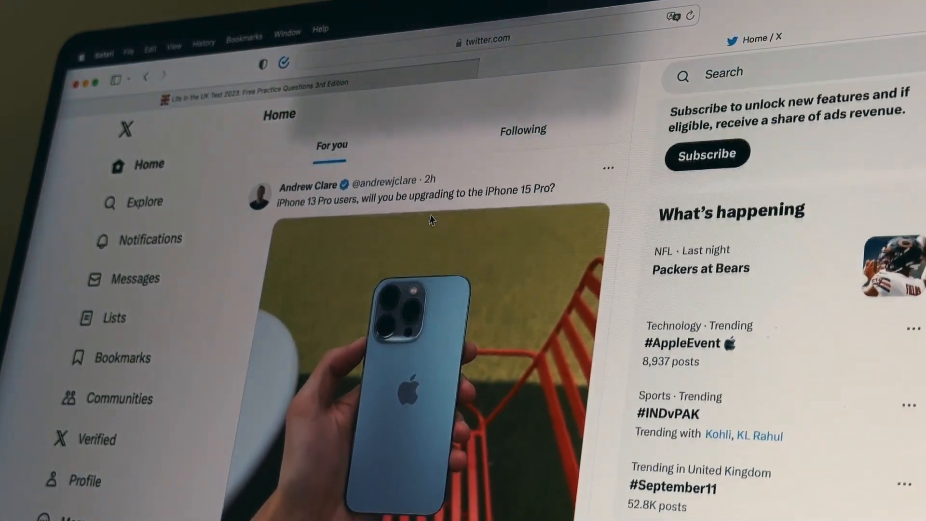
scroll(down, 3)
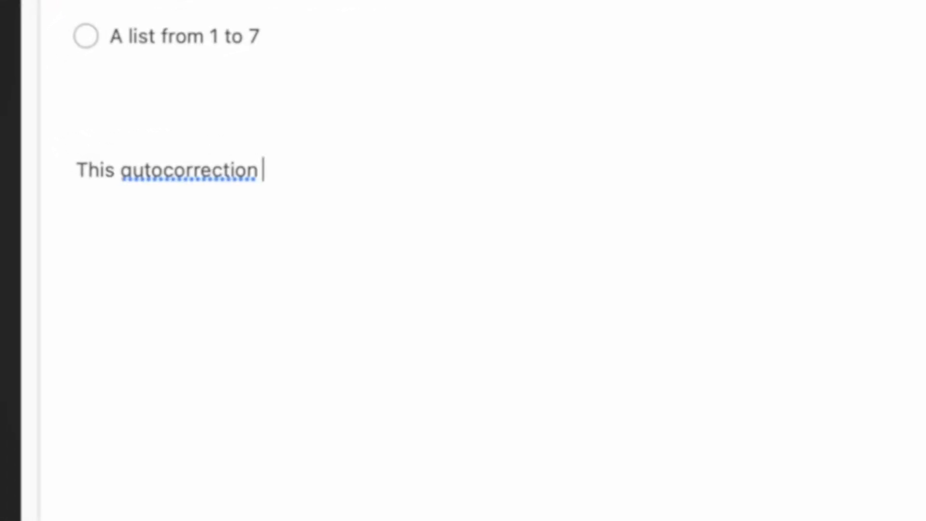
Step: Extend the note sentence with "doesn't show" while autocorrect underlines suggestions
text(doesn't)
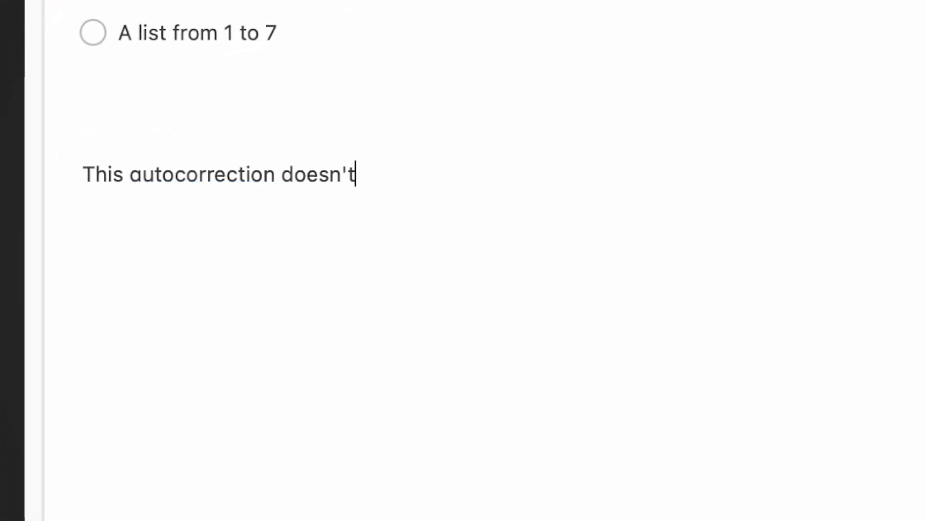
text(s)
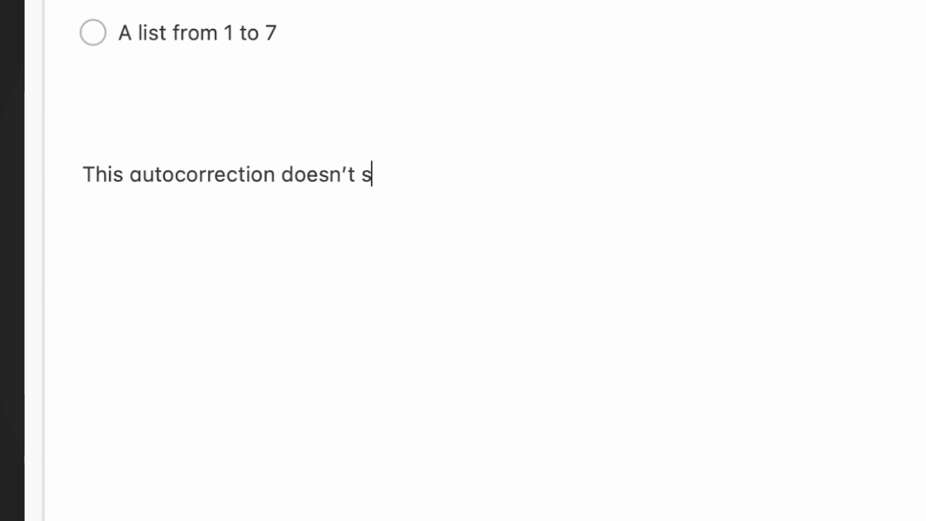
text(how)
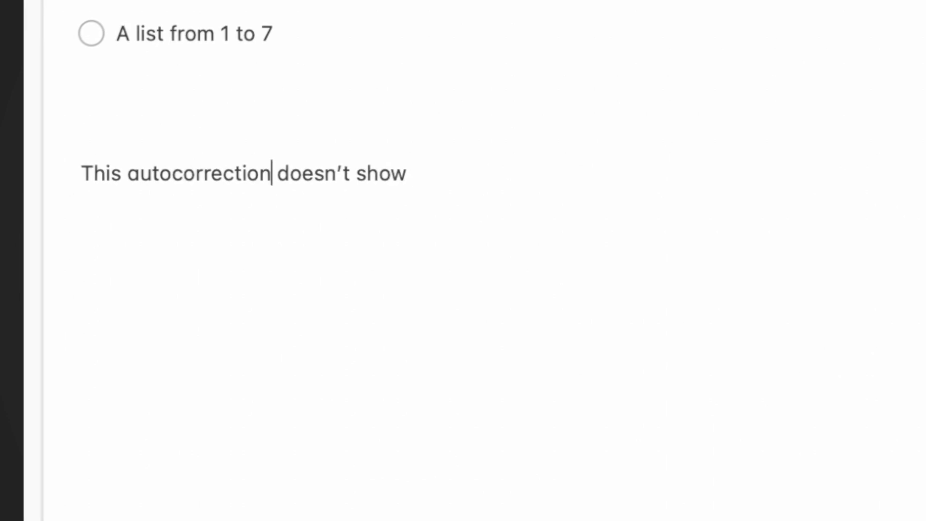